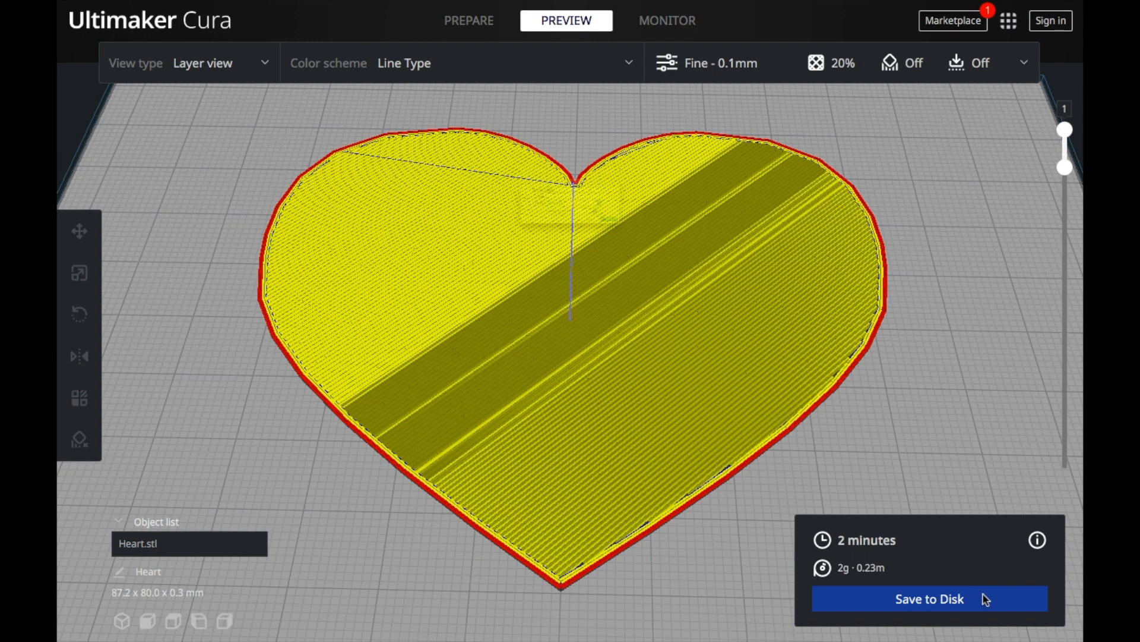
Save the sliced heart to the Desktop as the G-code file 'Heart 2'
{"action": "left_click", "coordinate": [929, 599]}
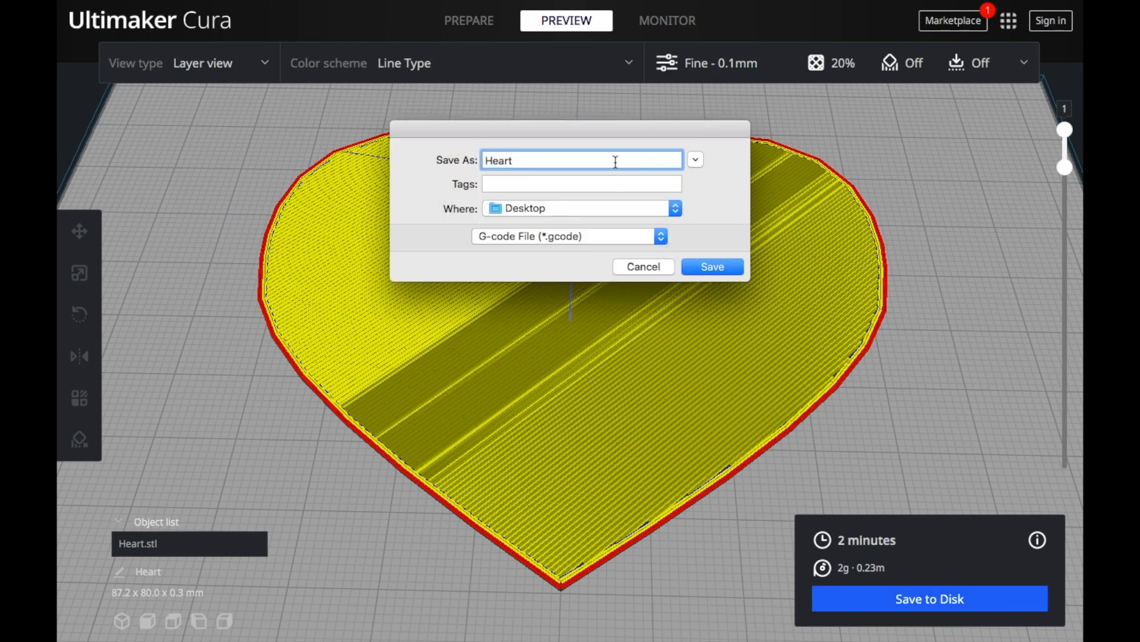
{"action": "type", "text": "2"}
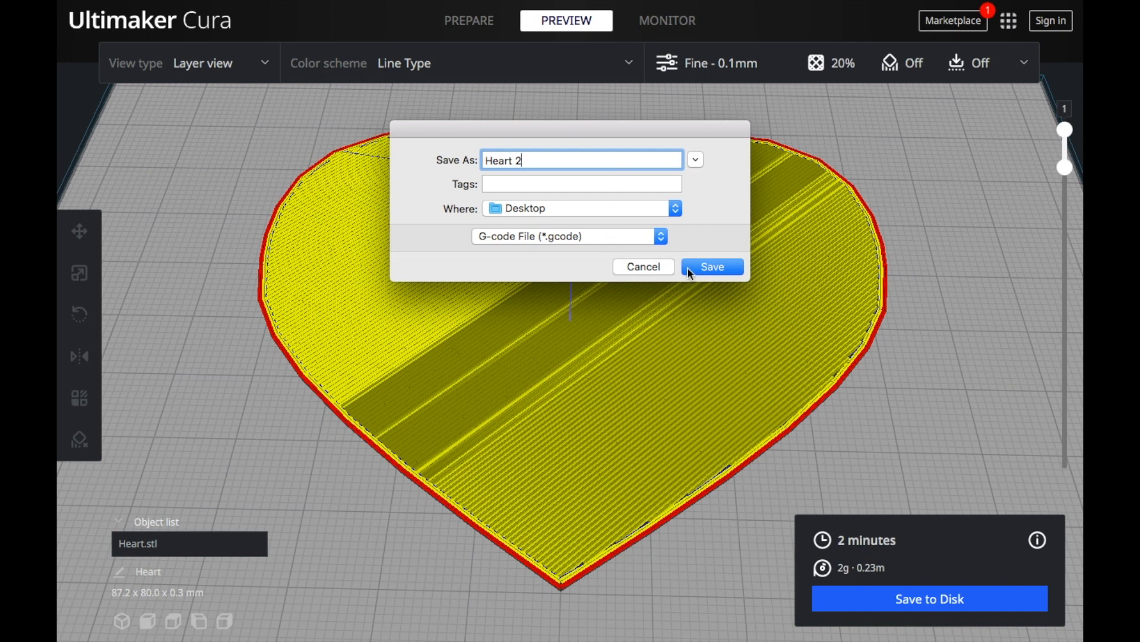
{"action": "left_click", "coordinate": [711, 266]}
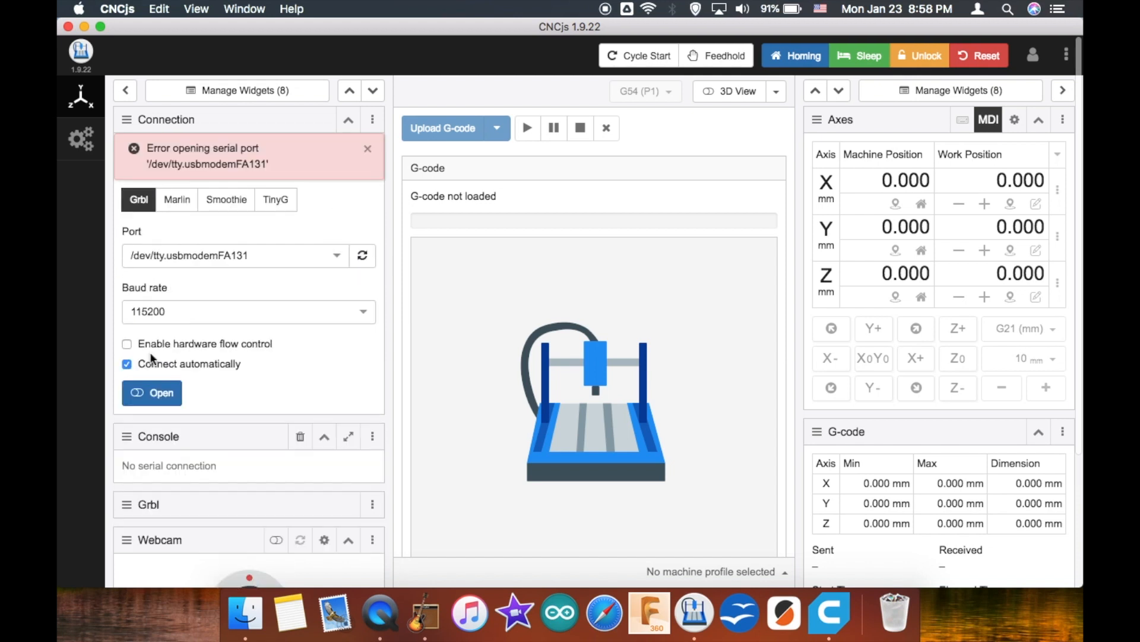
Connect to the Grbl controller on /dev/tty.usbmodemFA131 at 115200 baud
{"action": "left_click", "coordinate": [151, 393]}
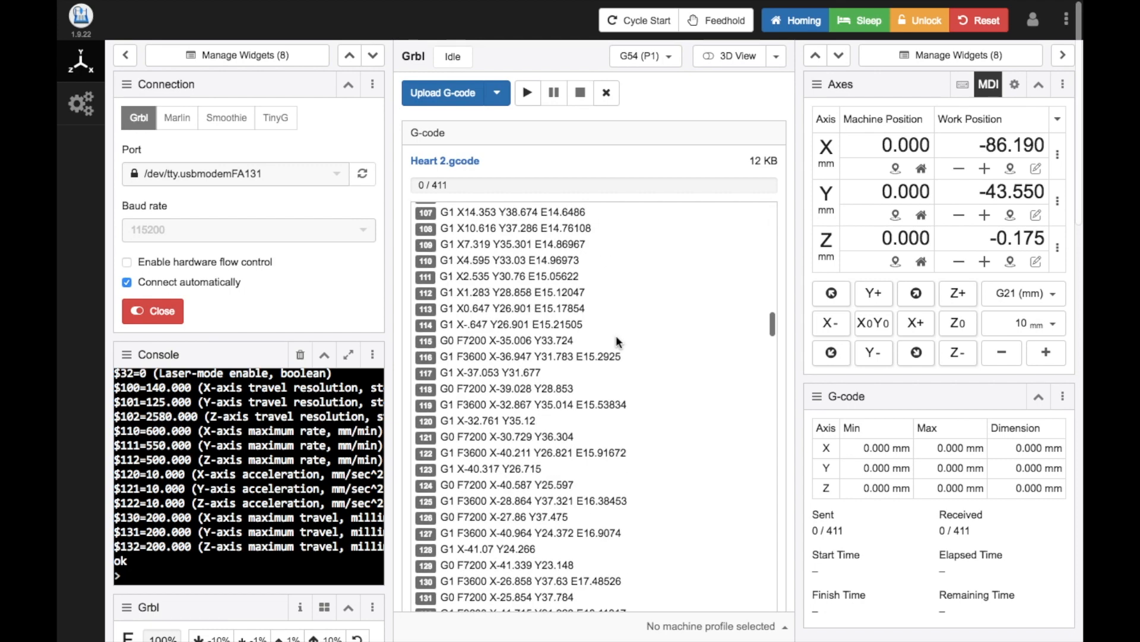
Start running the loaded Heart 2 G-code (411 lines) on the machine
{"action": "left_click", "coordinate": [526, 93]}
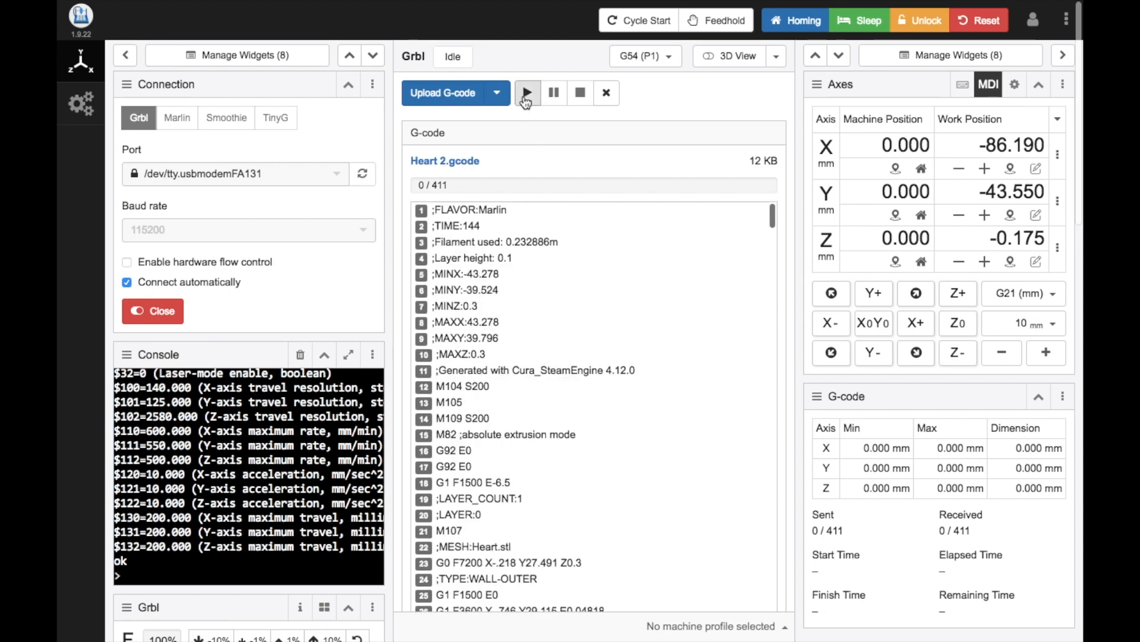